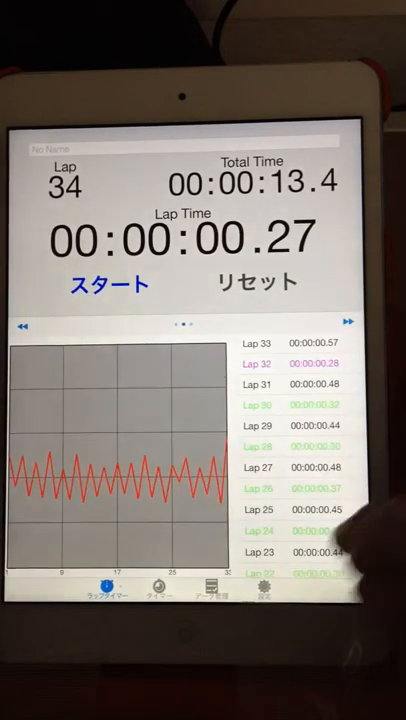
scroll(down, 3)
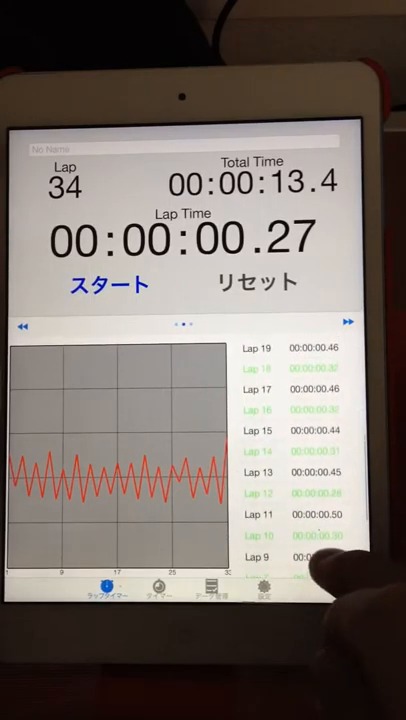
scroll(up, 3)
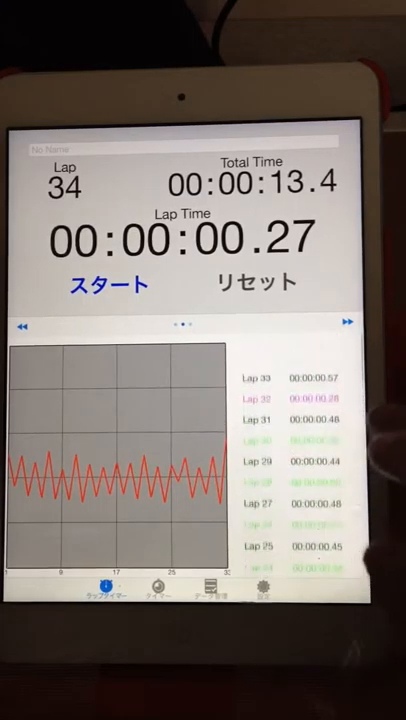
scroll(down, 3)
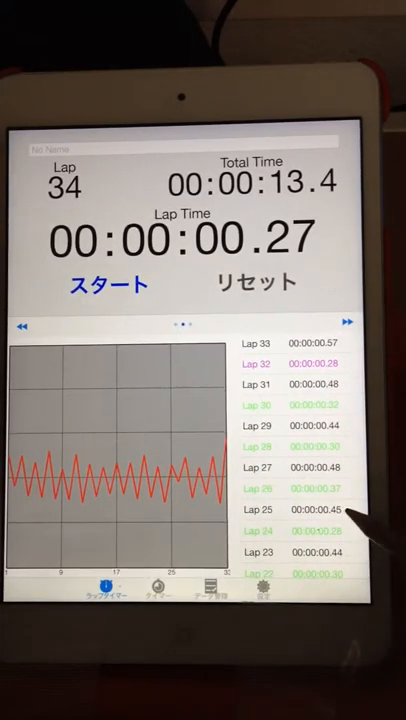